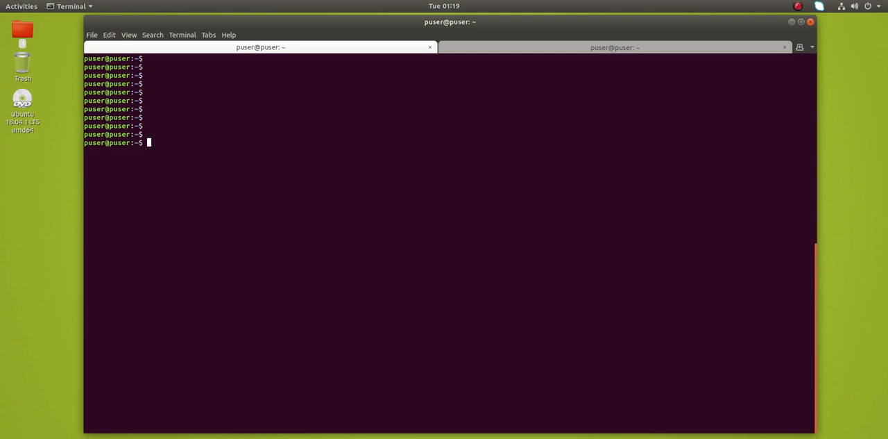
Start the mongo shell and list all databases with show dbs, including mediadb.
text(mongo)
text(sh)
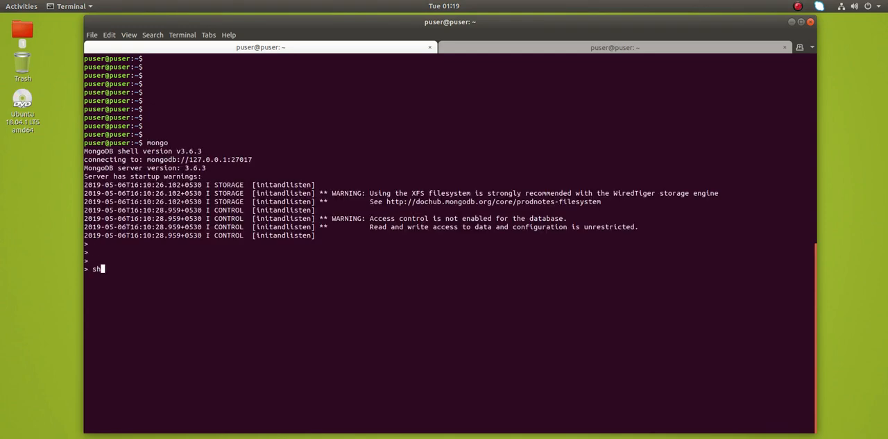
text(ow dbs;)
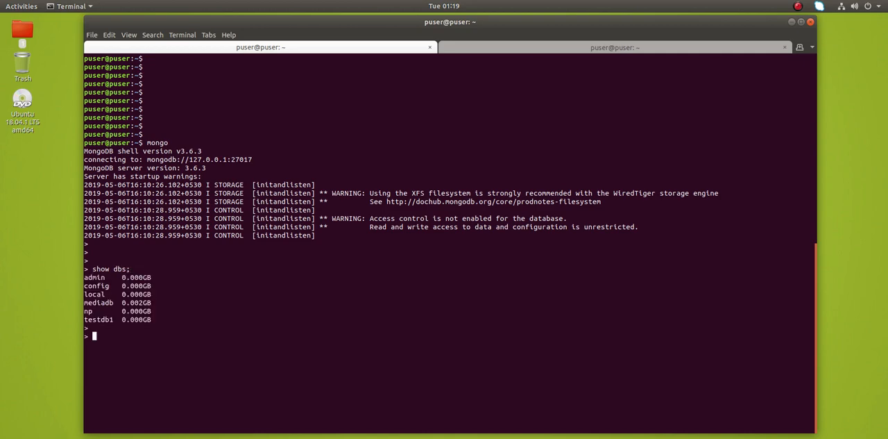
Switch the active database to mediadb with use mediadb;.
text(use)
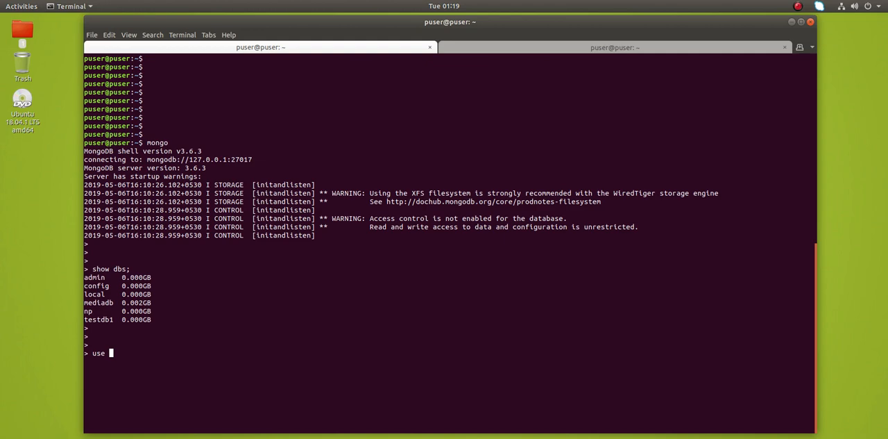
text(media)
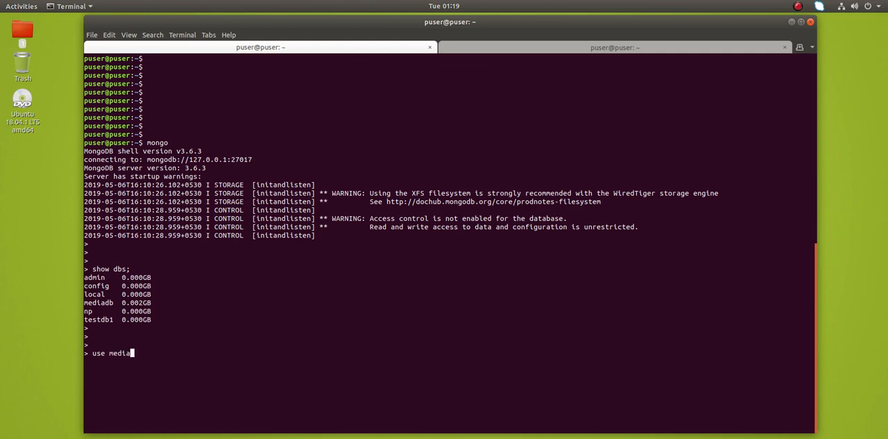
text(b)
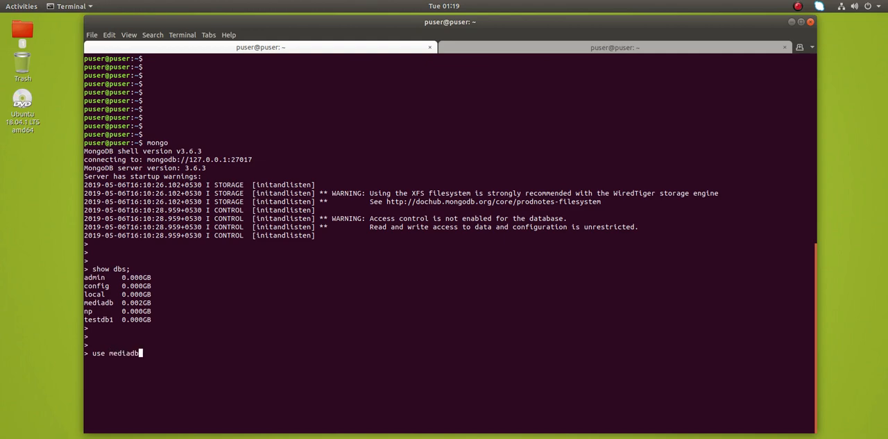
key(Return)
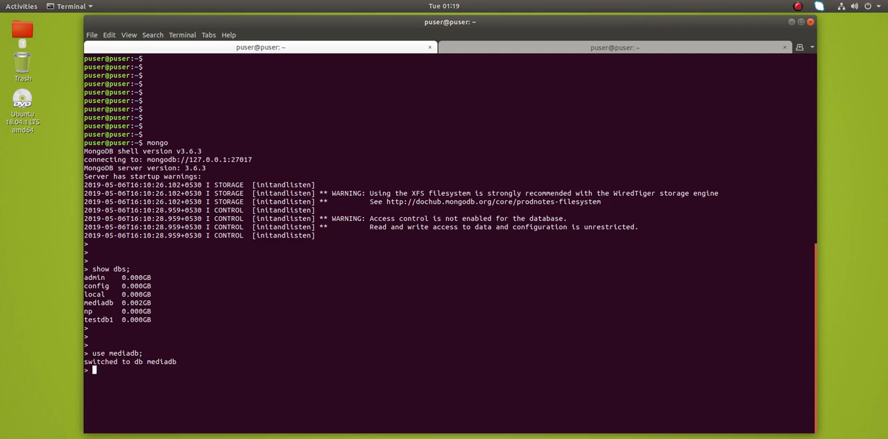
key(Return)
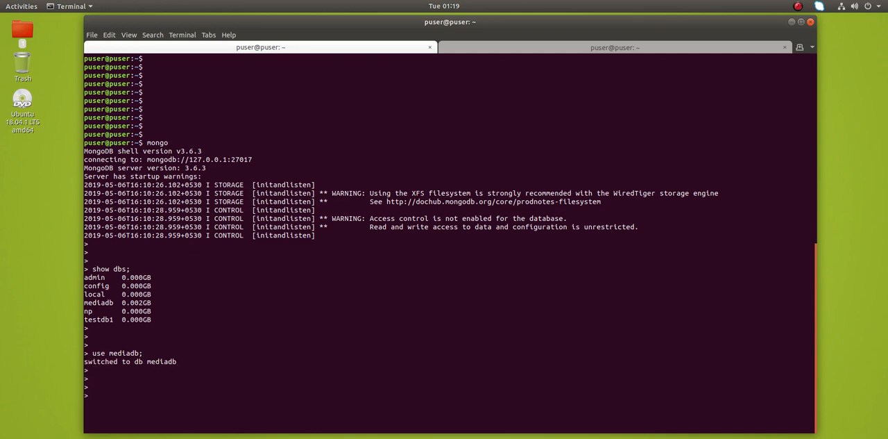
Run show collections on mediadb, revealing the single collection media.
text(show collections)
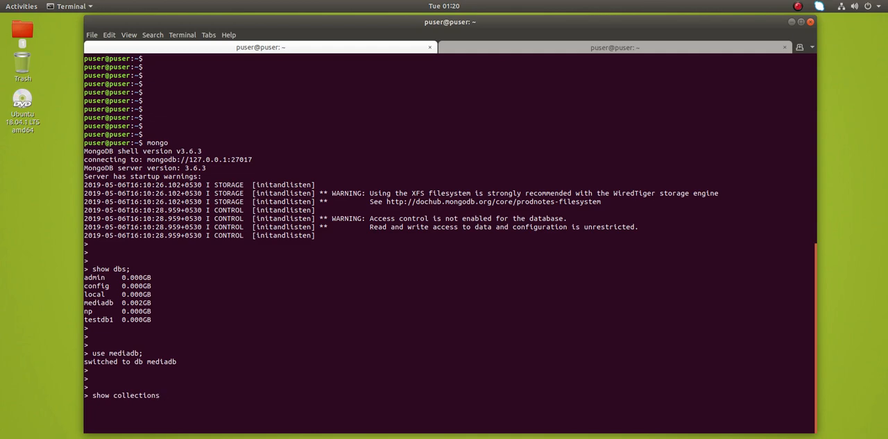
key(Return)
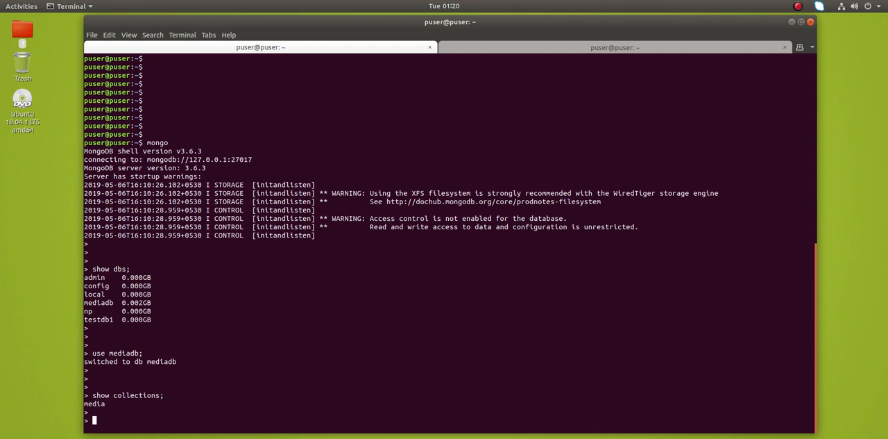
scroll(down, 3)
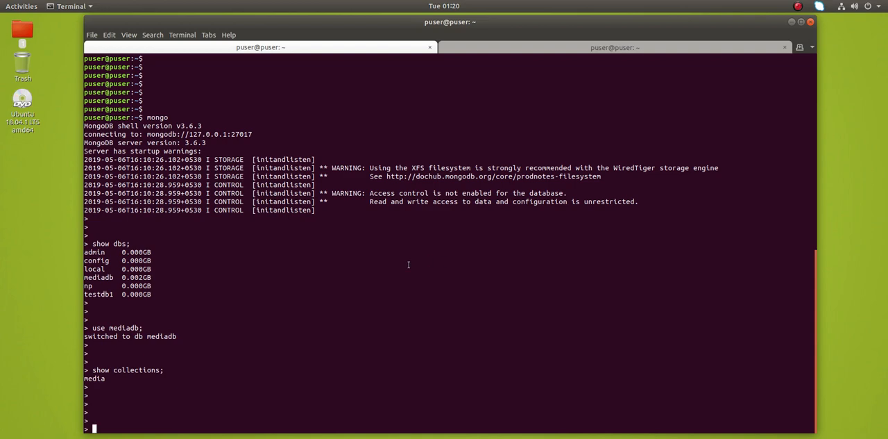
mouse_move(442, 281)
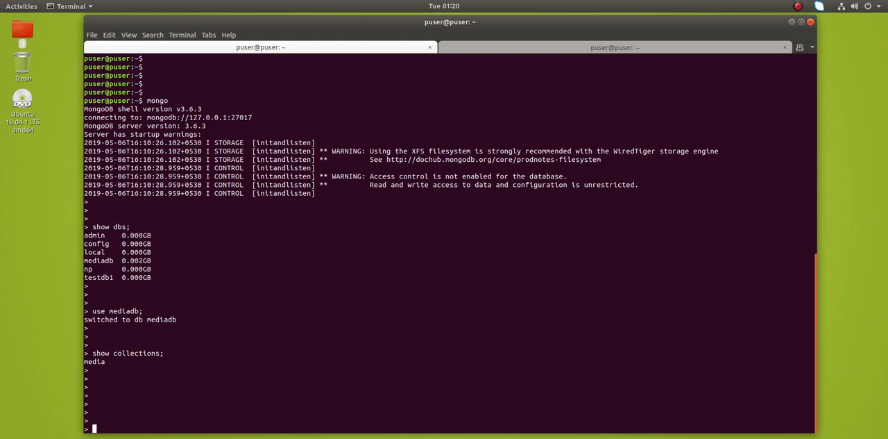
Run db.getCollectionNames() to get the array containing only "media".
text(db.getCollectionNames())
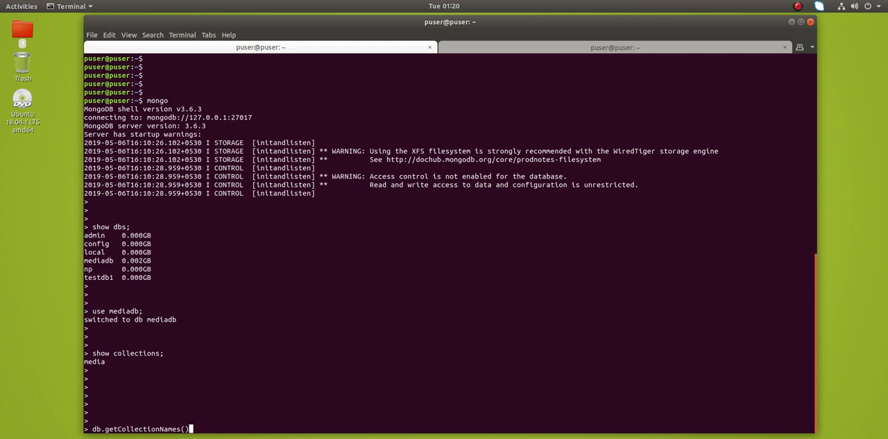
key(Return)
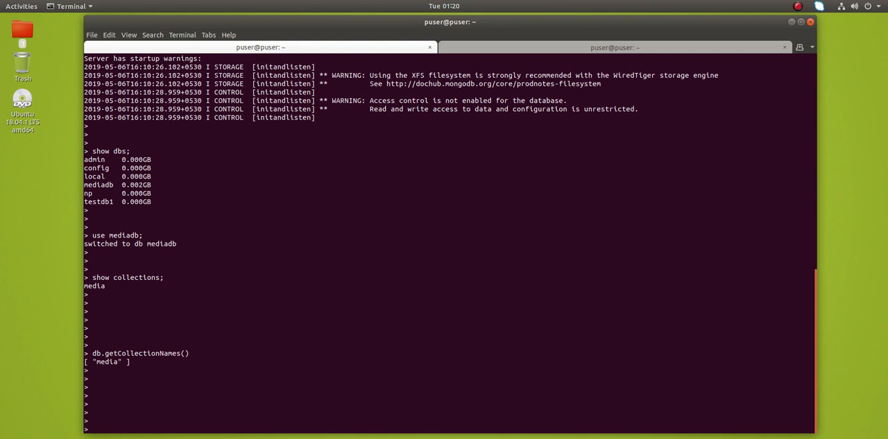
Run db.media.find().count(); to count the media documents, returning 29353.
text(db.)
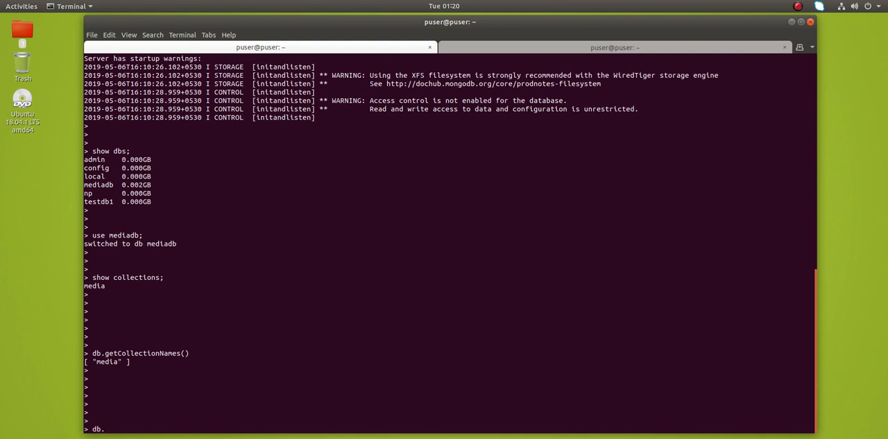
text(med)
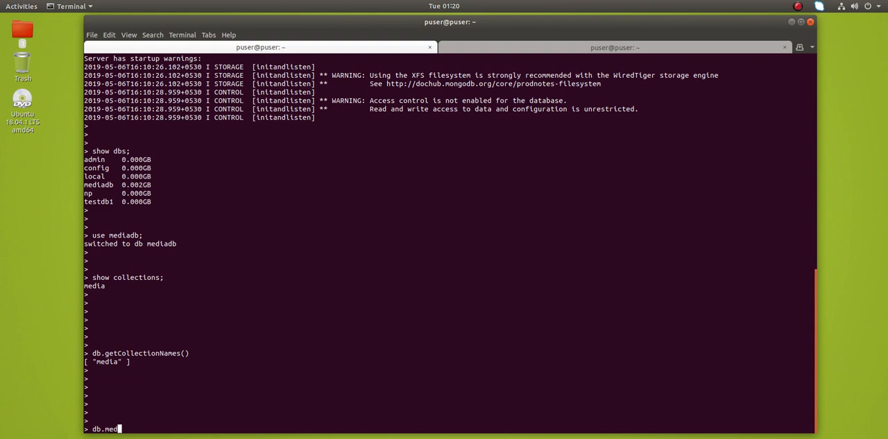
text(ia.)
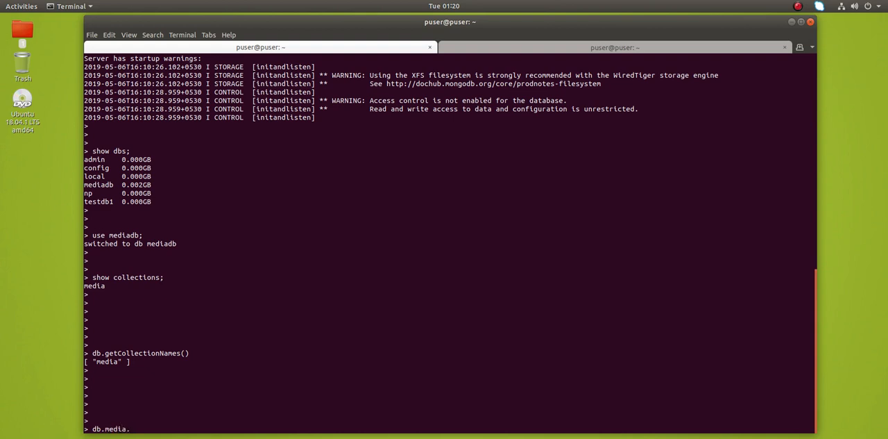
text(find)
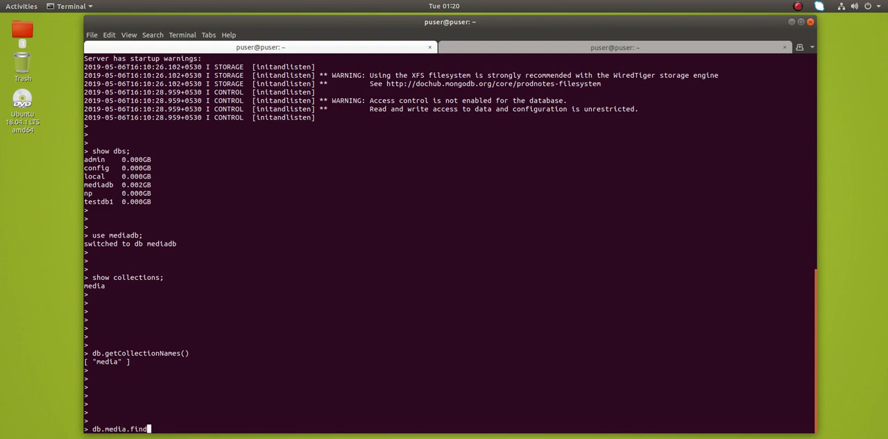
text(())
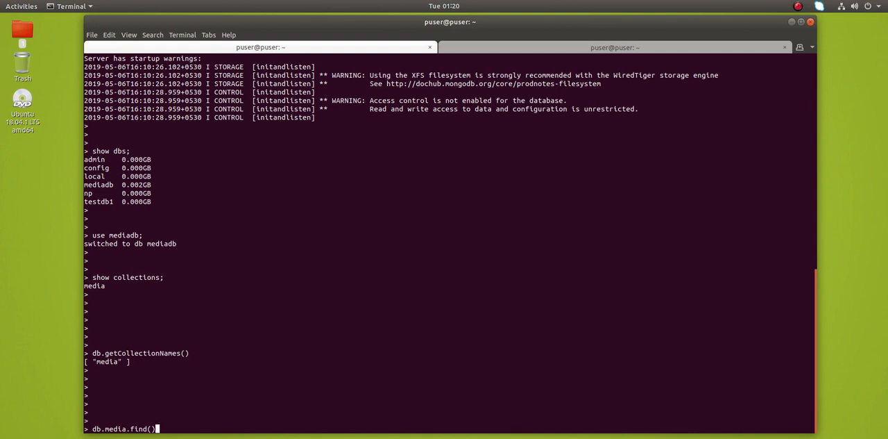
text(.coint)
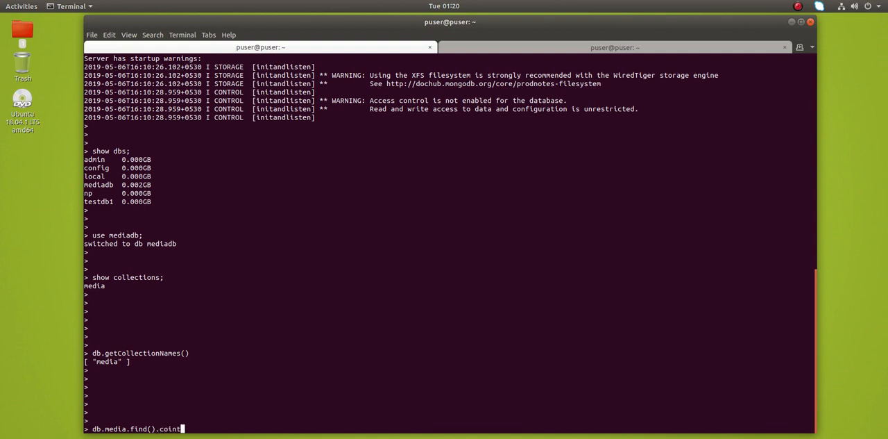
key(BackSpace)
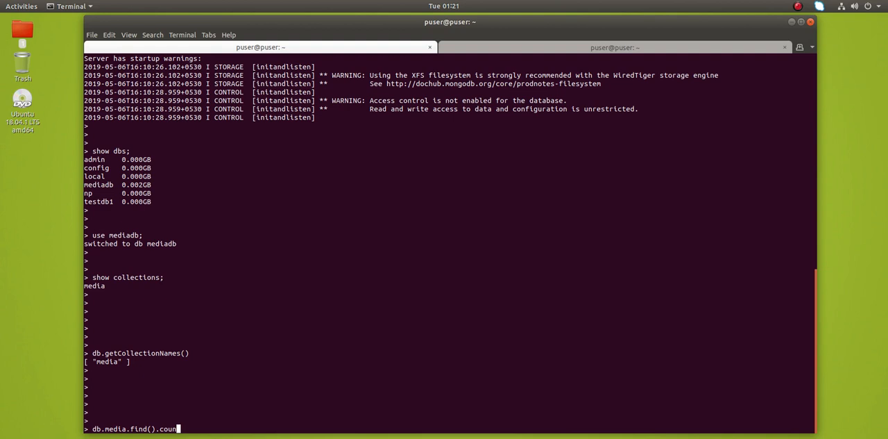
text(t())
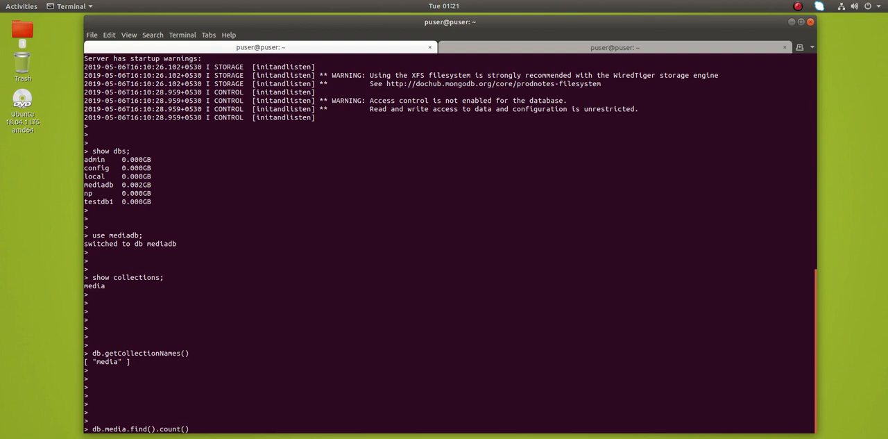
text(;)
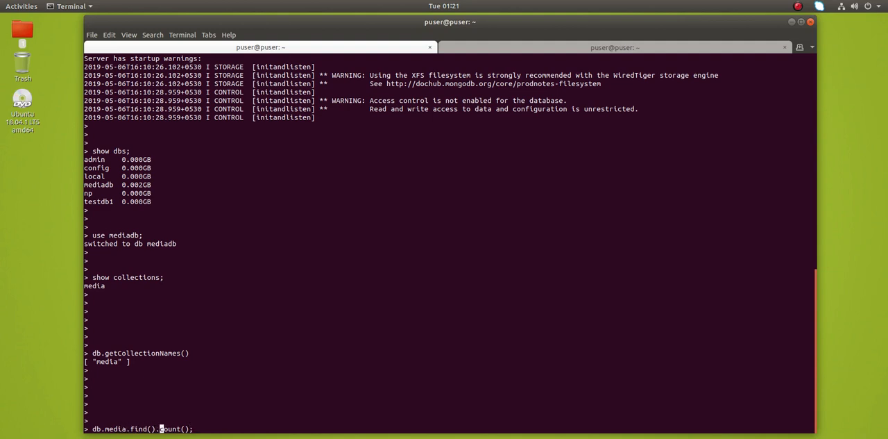
key(Return)
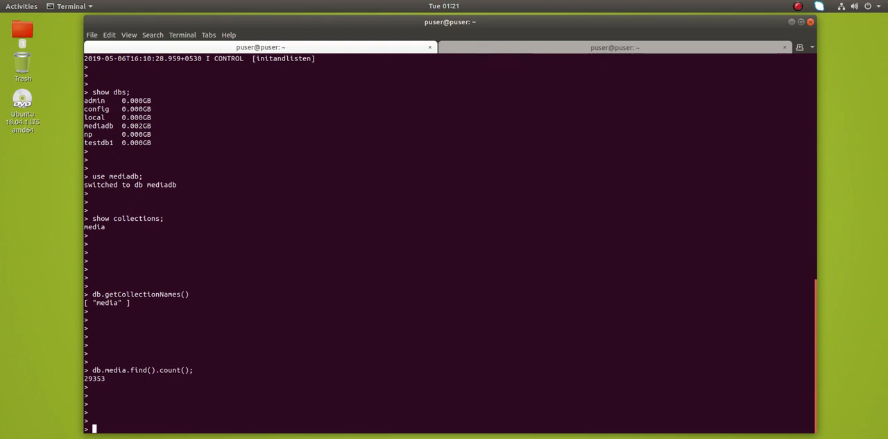
Begin entering quit() to exit the mongo shell.
text(quit()
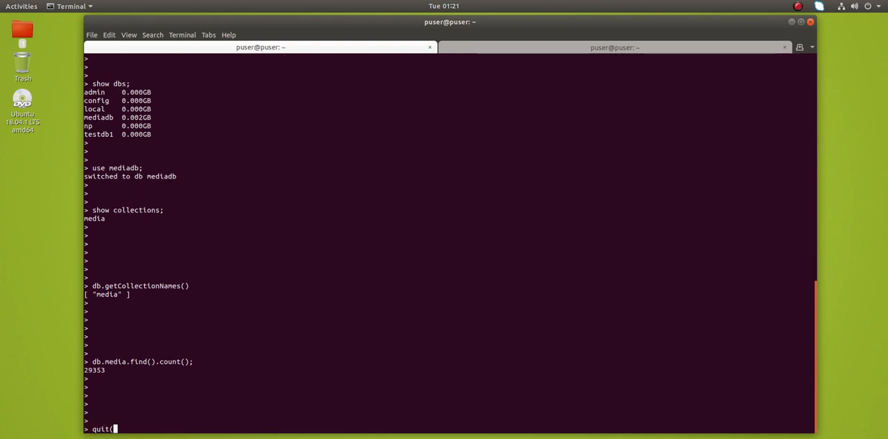